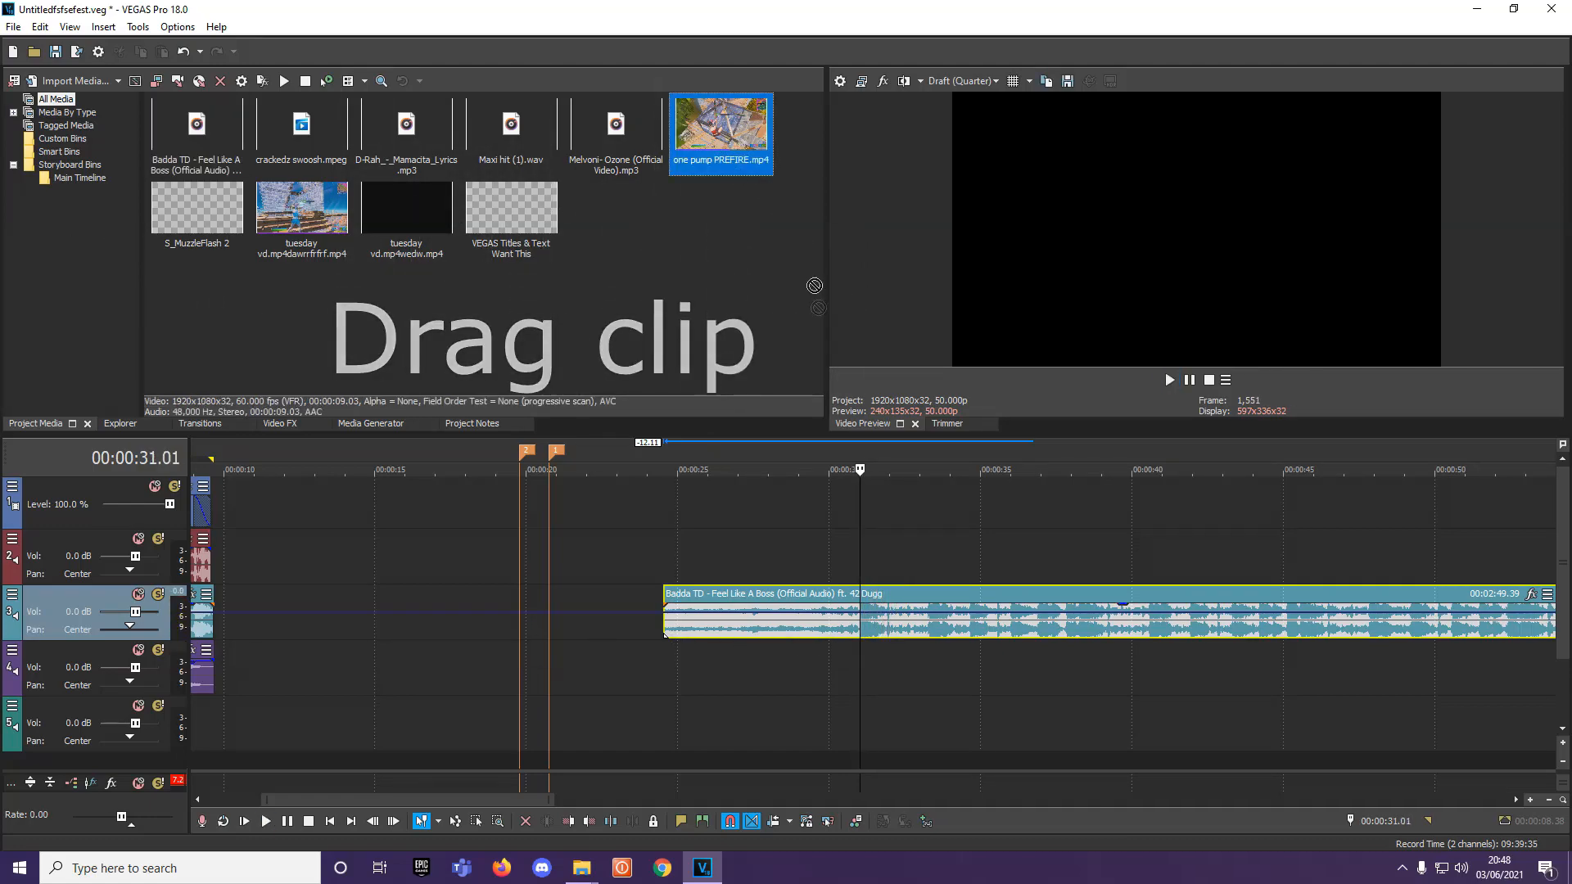
- Drag the one pump PREFIRE clip onto the timeline above the music track
{"action": "left_click_drag", "start_coordinate": [719, 130], "coordinate": [819, 506]}
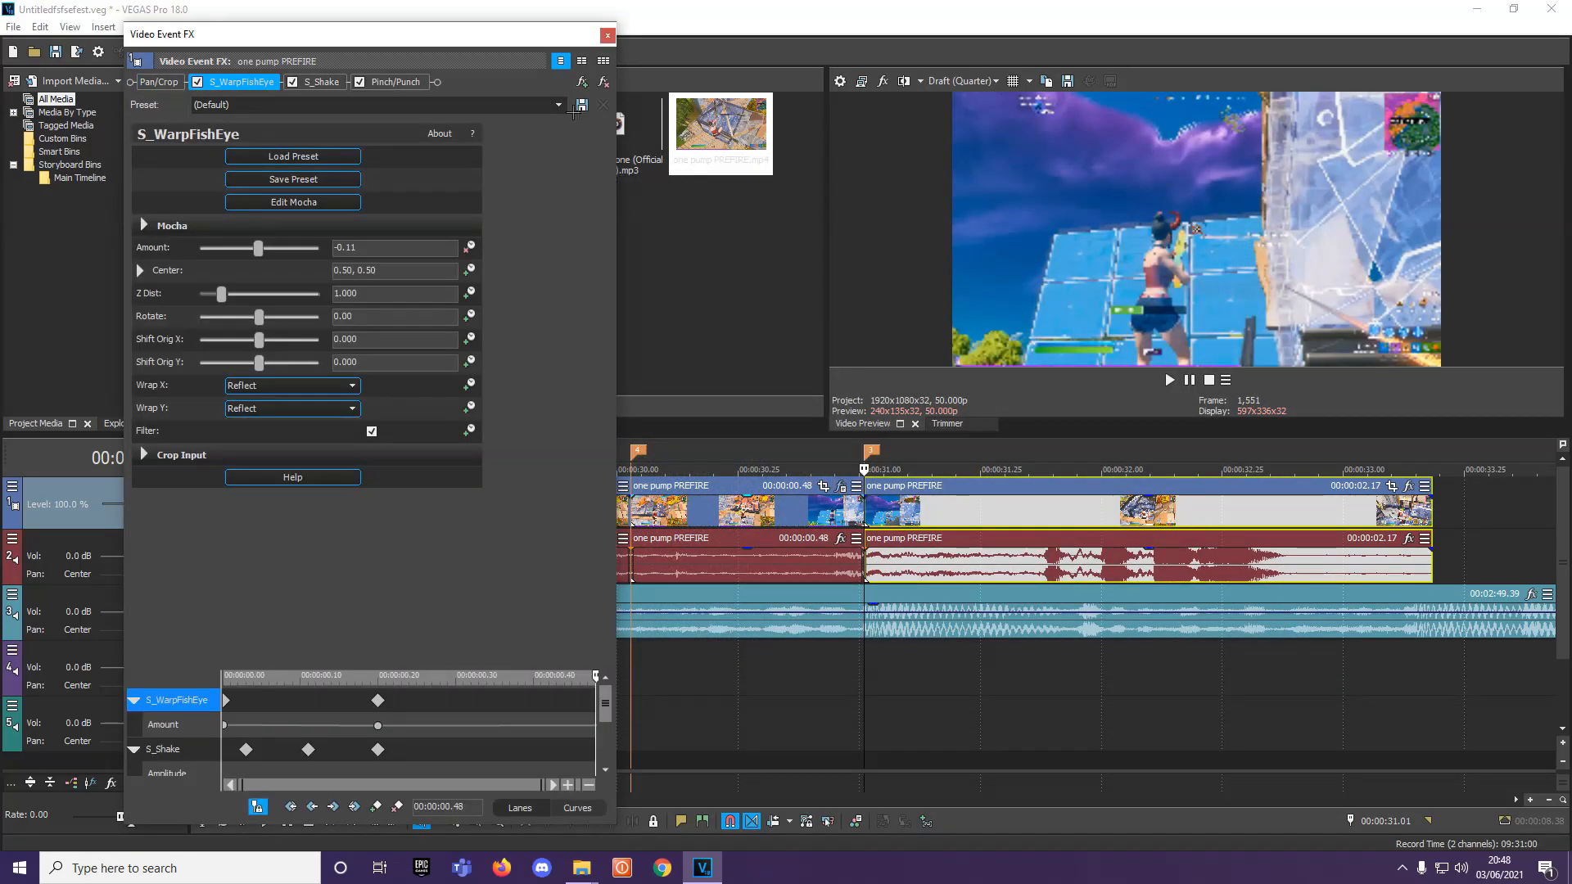
- Close Event FX, set preview quality to Draft (Half), and open an event's plug-in chooser
{"action": "left_click", "coordinate": [606, 35]}
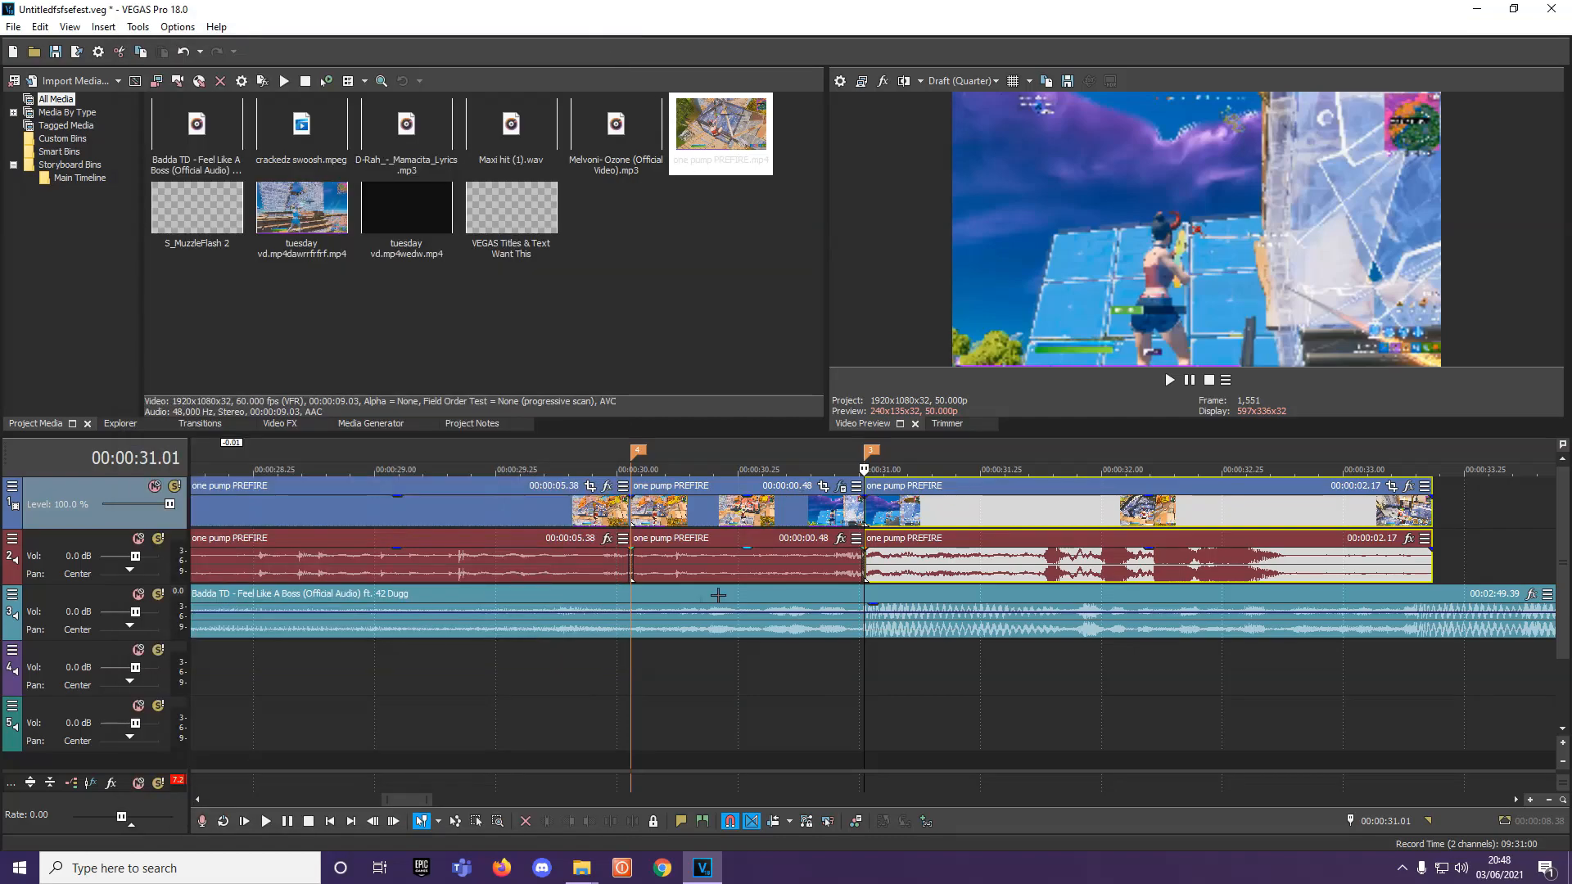
{"action": "left_click", "coordinate": [960, 81]}
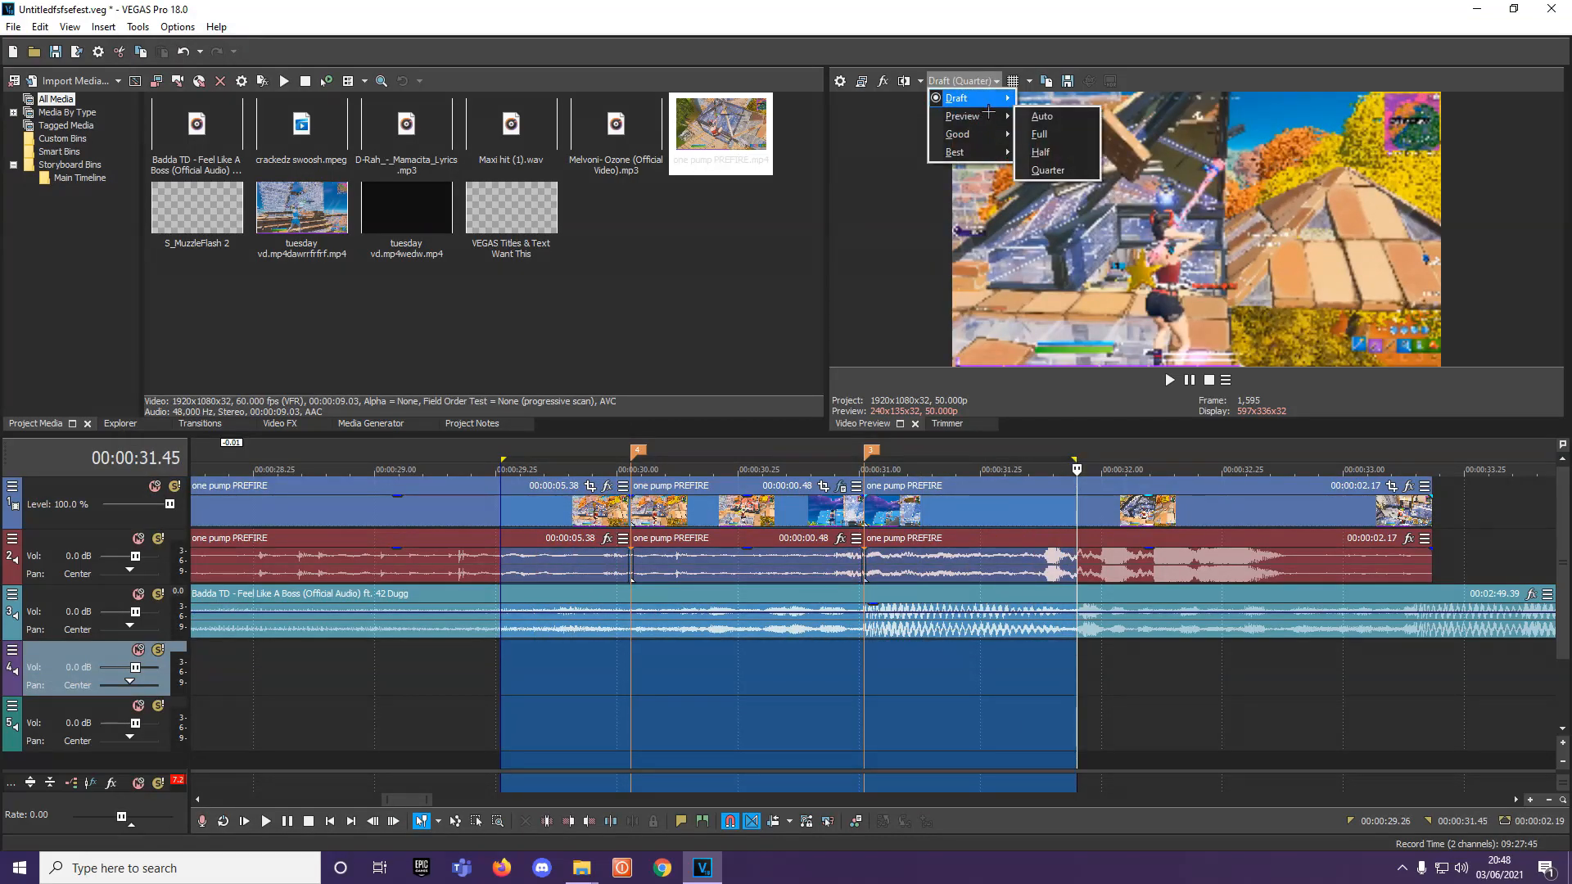
{"action": "left_click", "coordinate": [1040, 151]}
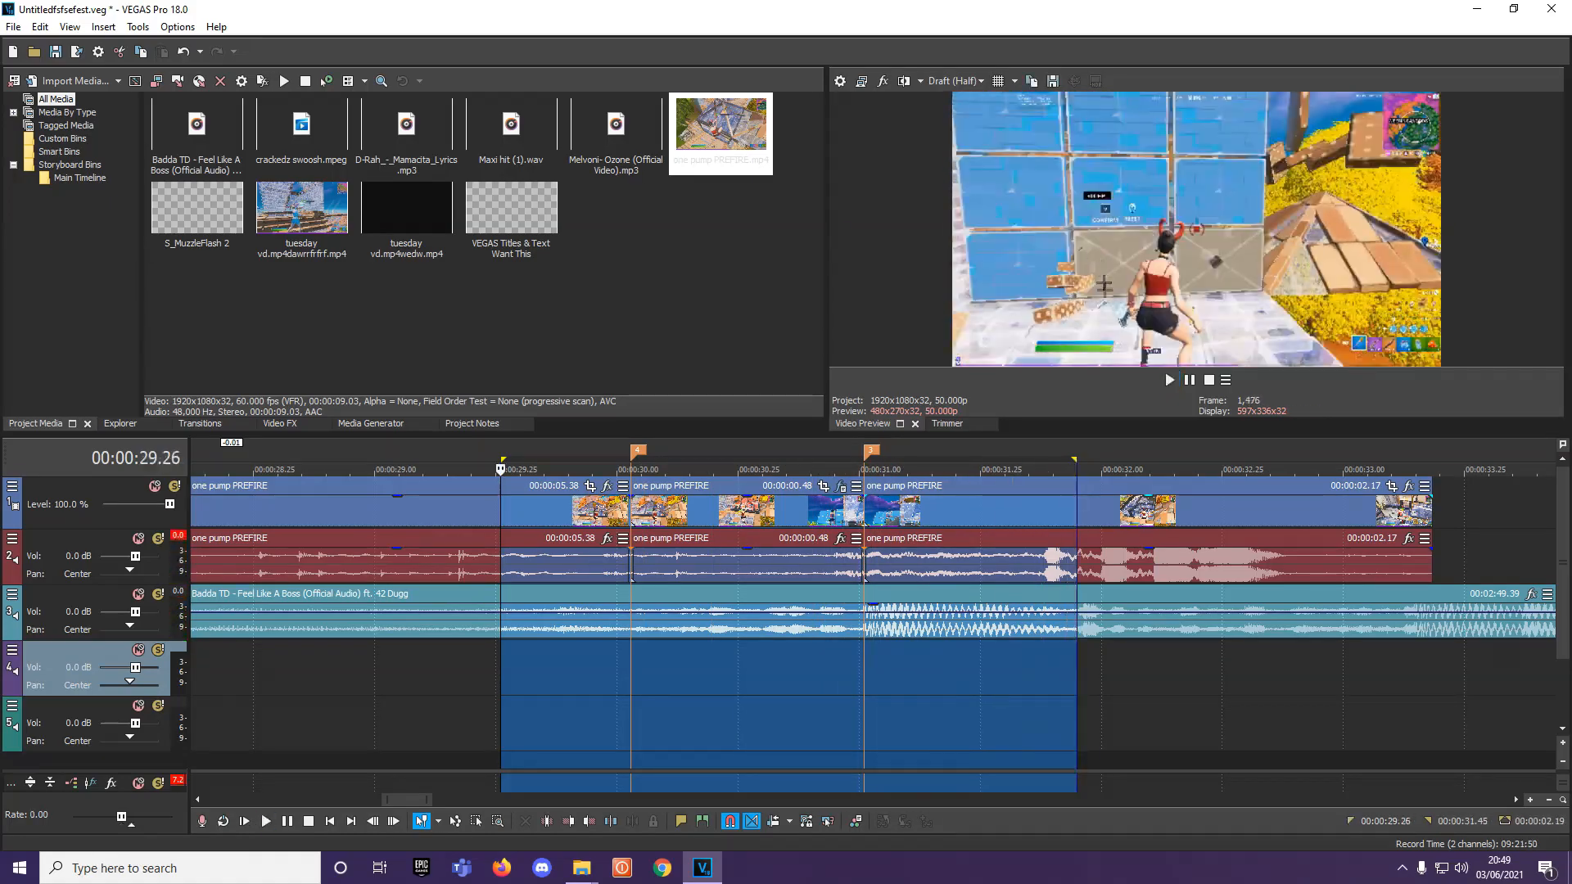
{"action": "left_click", "coordinate": [265, 820]}
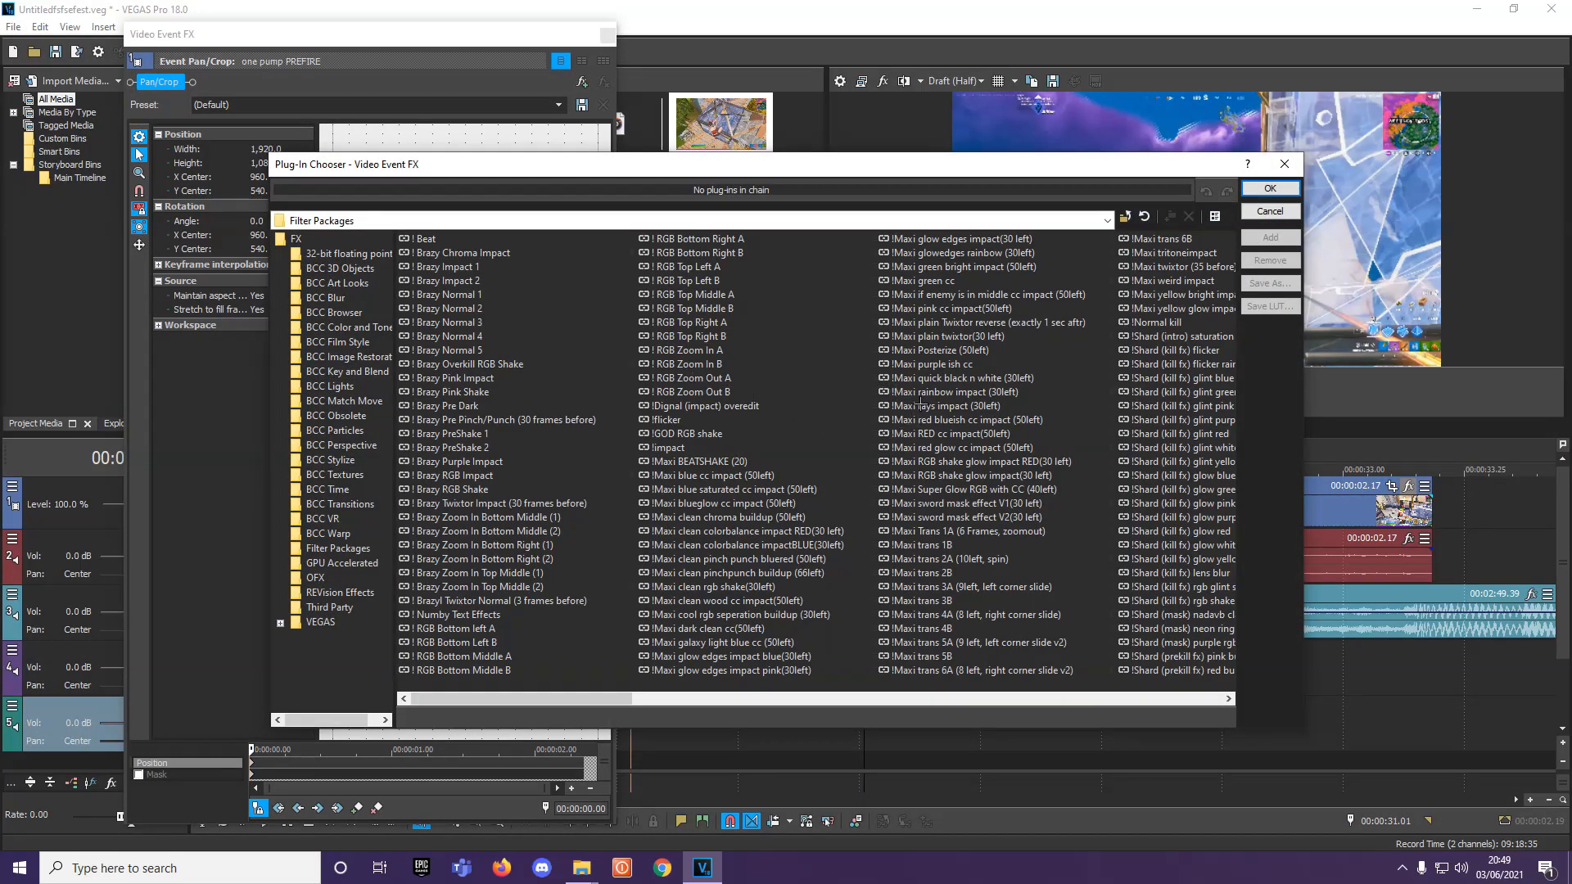
- Apply the 'yung ij penguin impact' filter package to the event and close its FX window
{"action": "scroll", "scroll_direction": "right", "scroll_amount": 3}
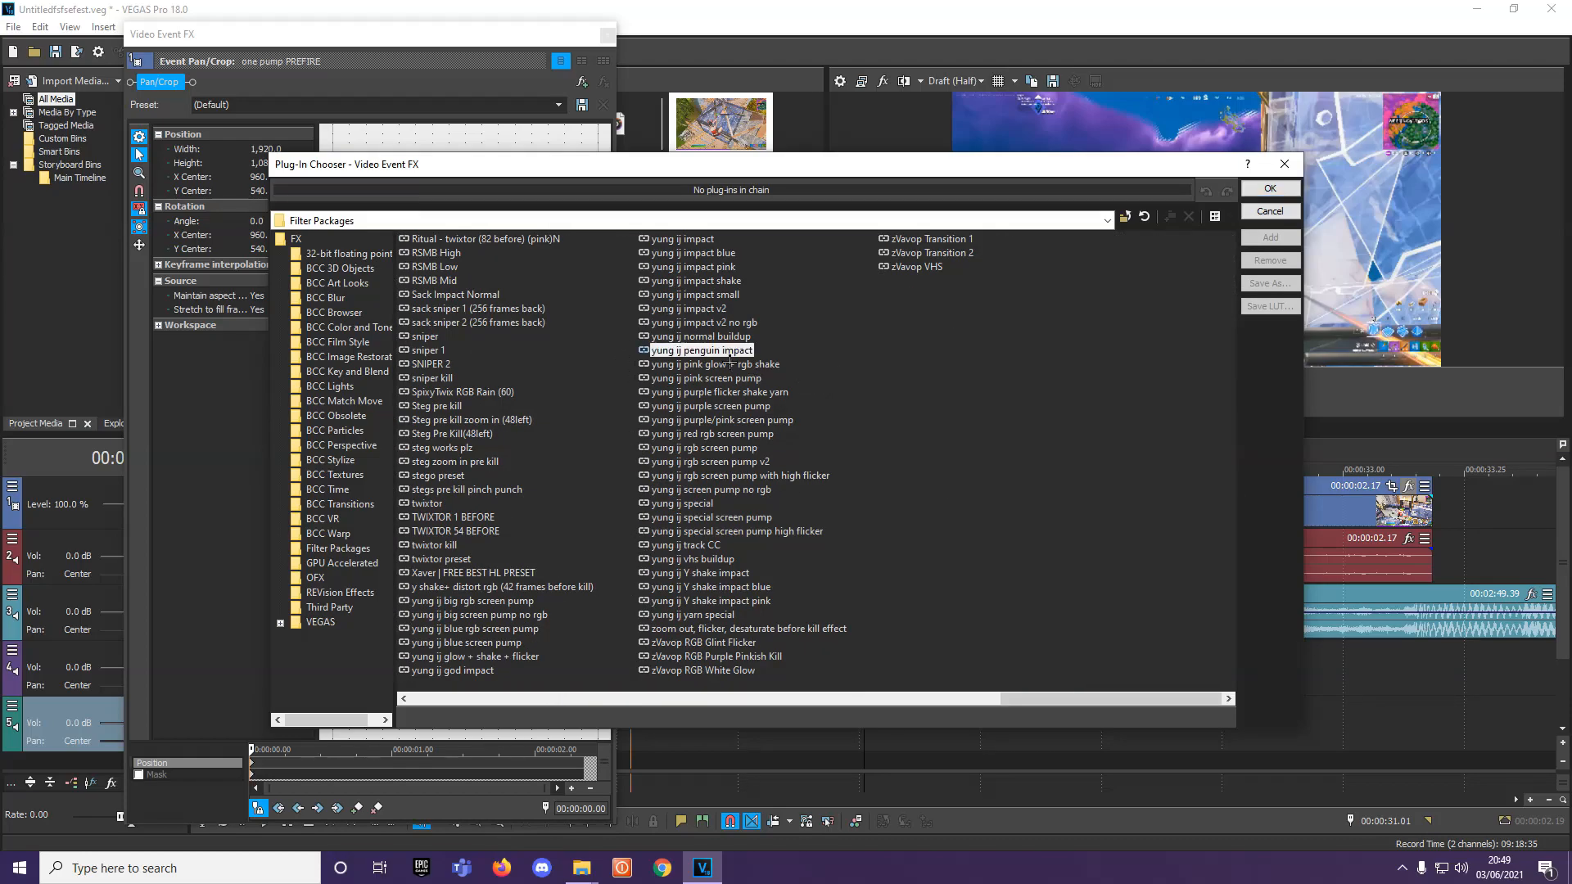
{"action": "left_click", "coordinate": [1269, 187]}
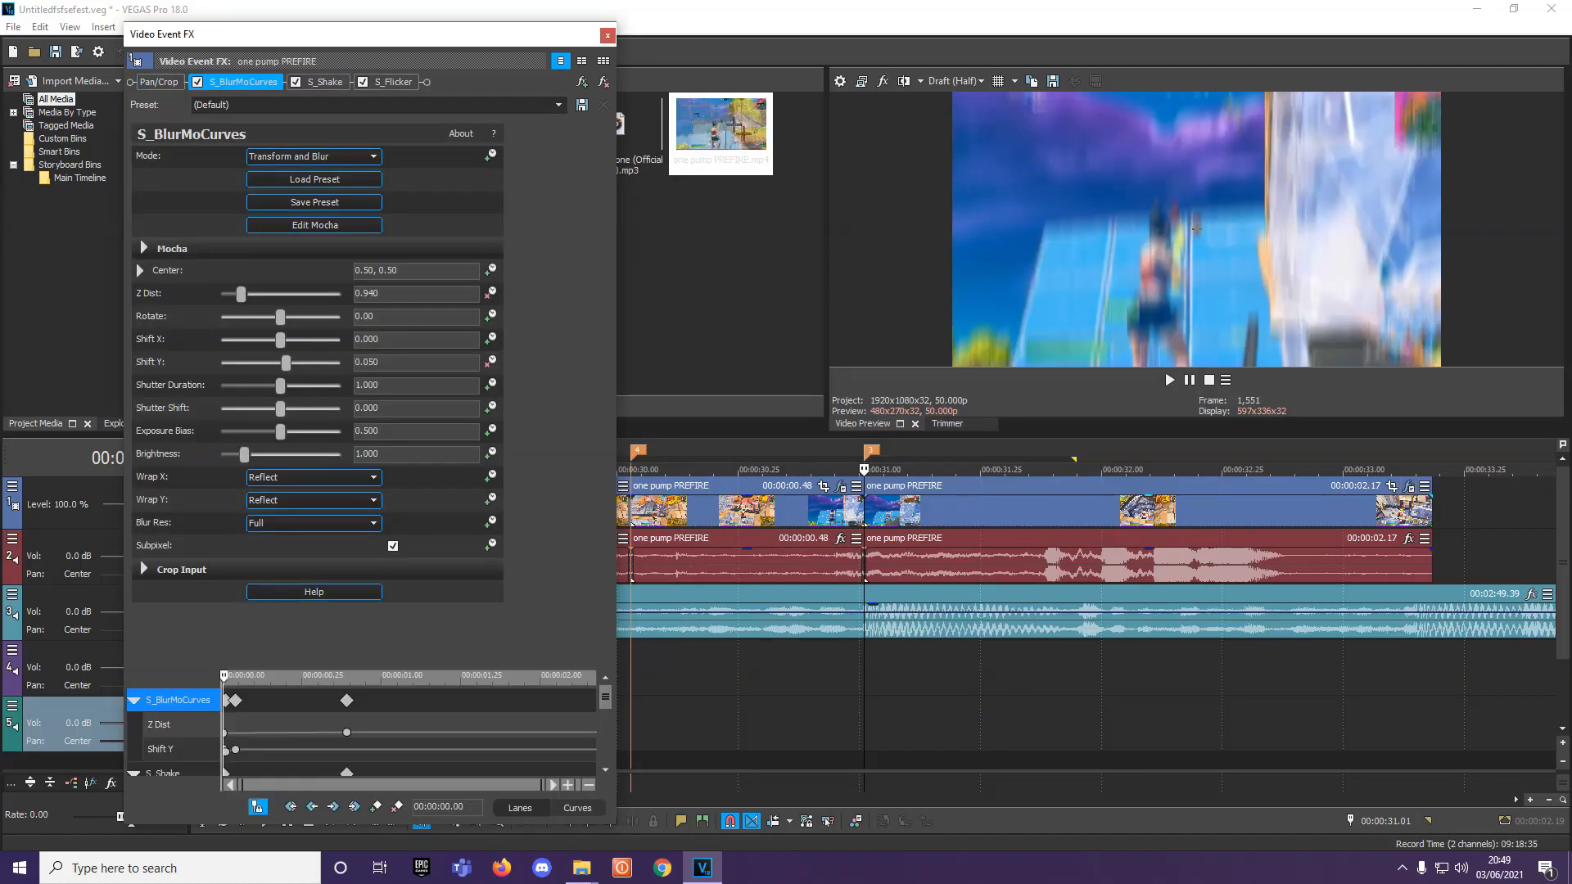
{"action": "left_click", "coordinate": [607, 35]}
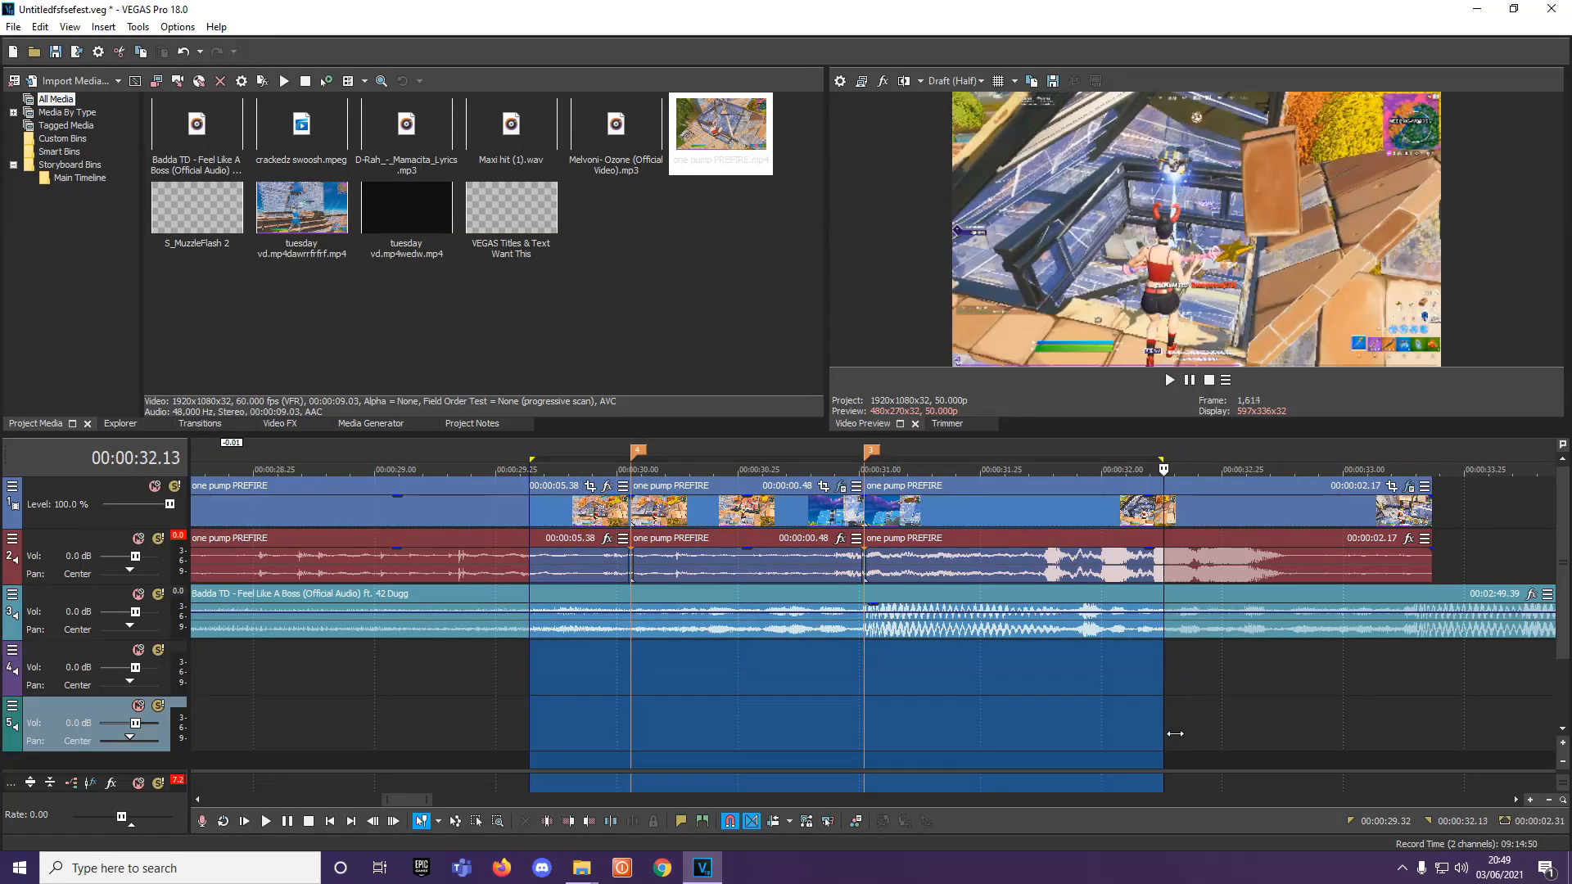